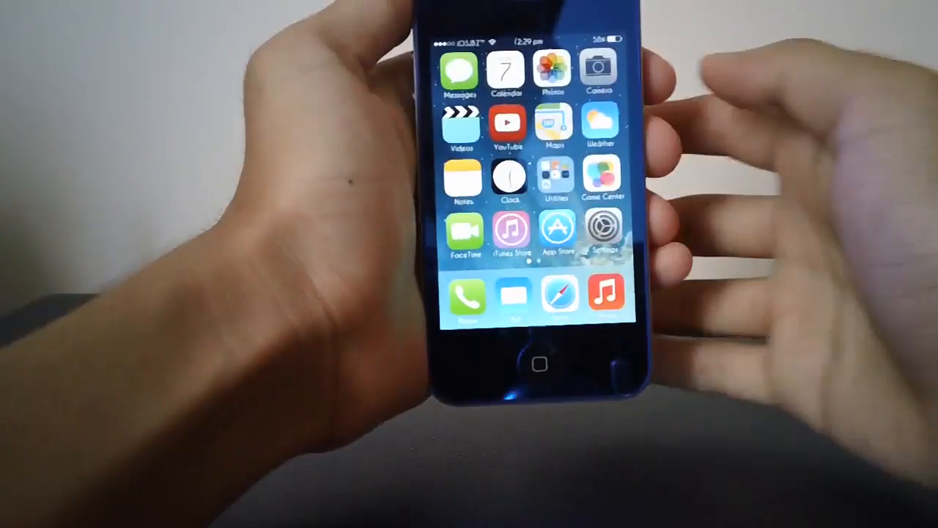
# Step: Review the Zeppelin preferences page, then go back out of Zeppelin settings
pyautogui.hscroll(-3)
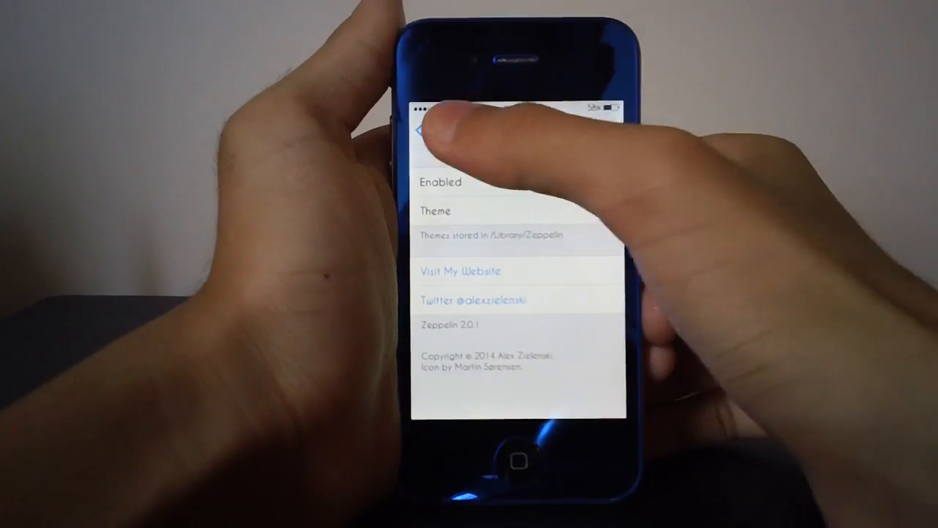
pyautogui.click(419, 131)
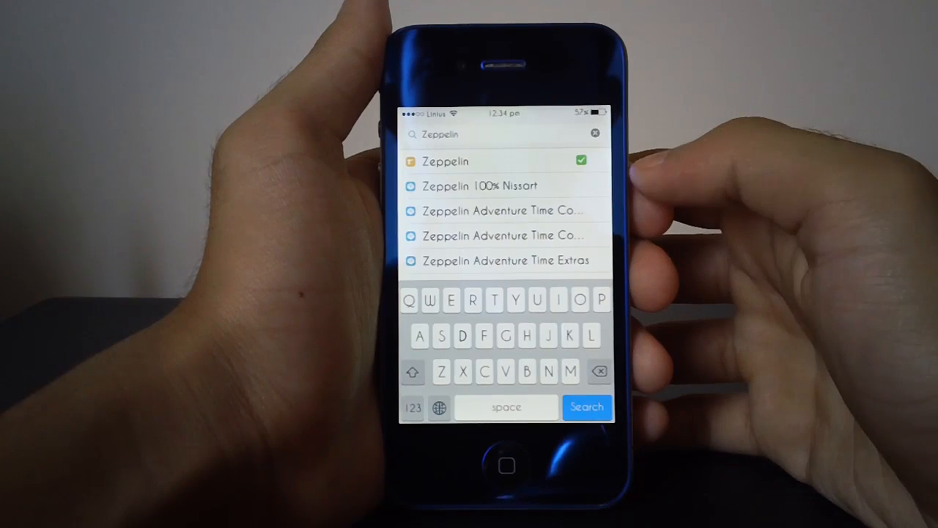
# Step: Run a Cydia search for 'Zeppelin' to list the tweak and its add-ons
pyautogui.click(587, 407)
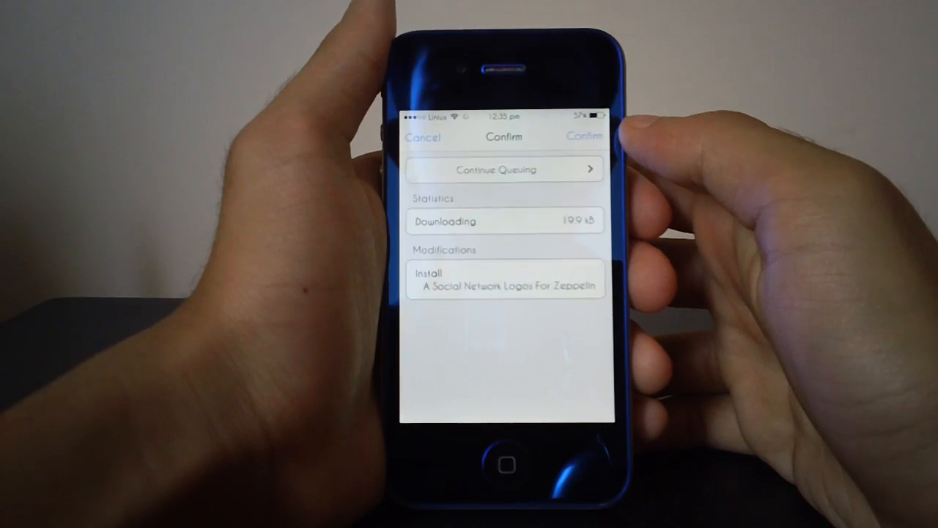
# Step: Confirm installation of A Social Network Logos For Zeppelin
pyautogui.click(584, 136)
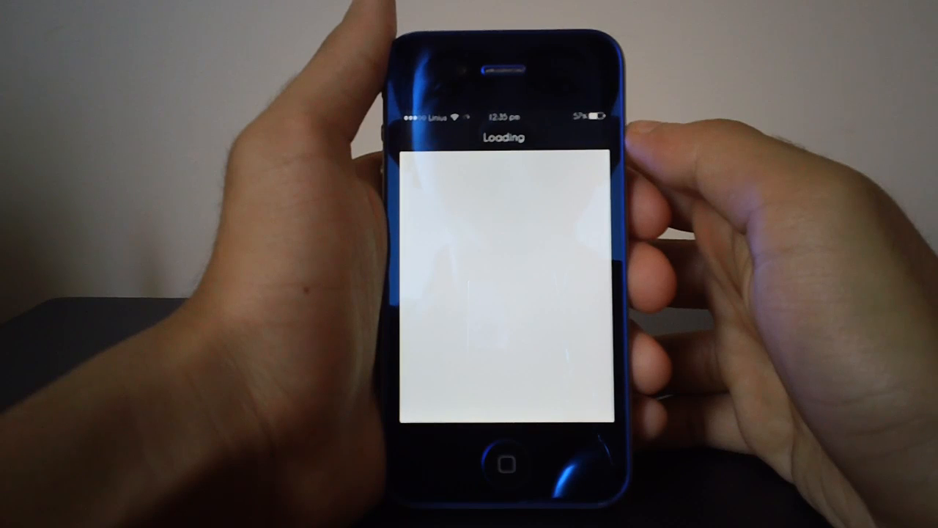